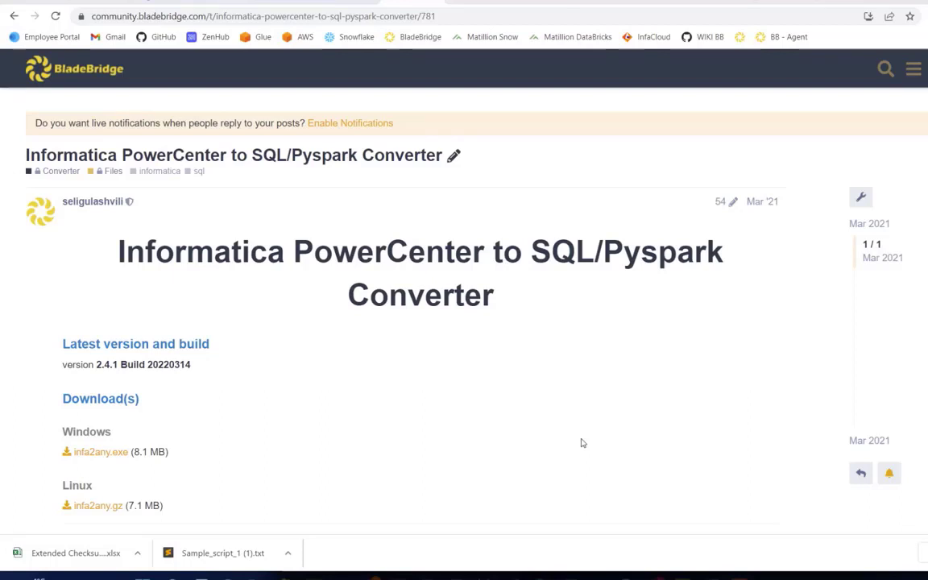
# Scroll the converter topic page down to the JSON config downloads.
pyautogui.scroll(-3)
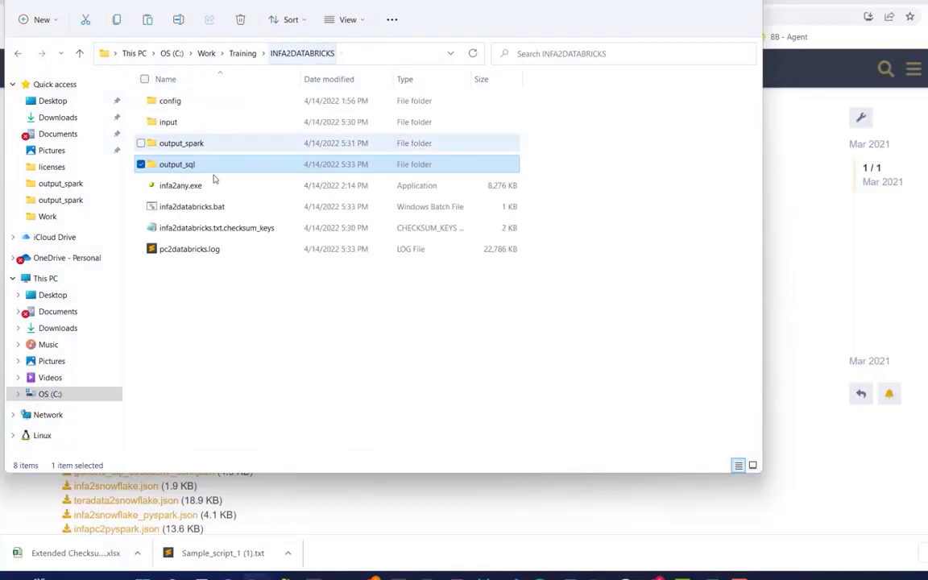
# Browse the config folder's JSON files, then open the input folder of mapping XMLs.
pyautogui.click(169, 100)
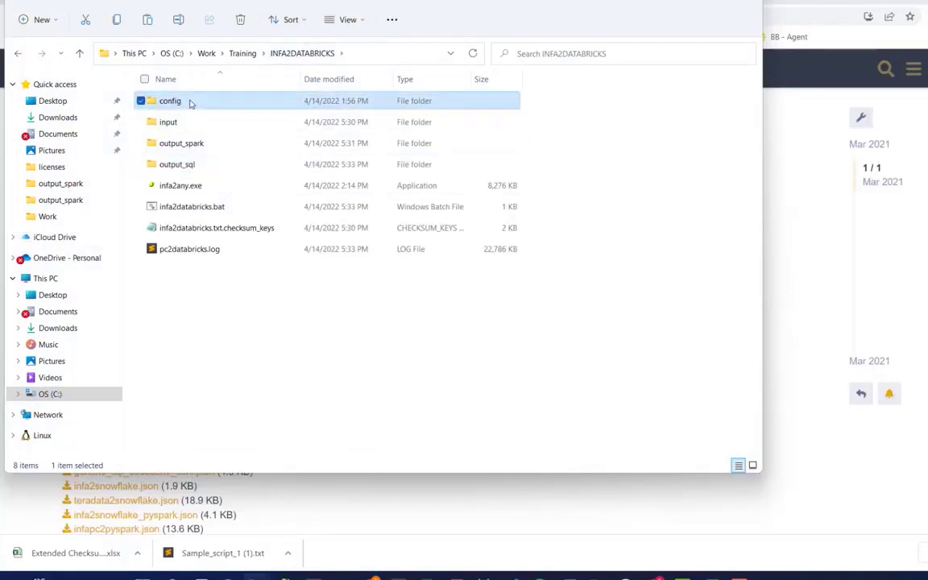
pyautogui.doubleClick(170, 101)
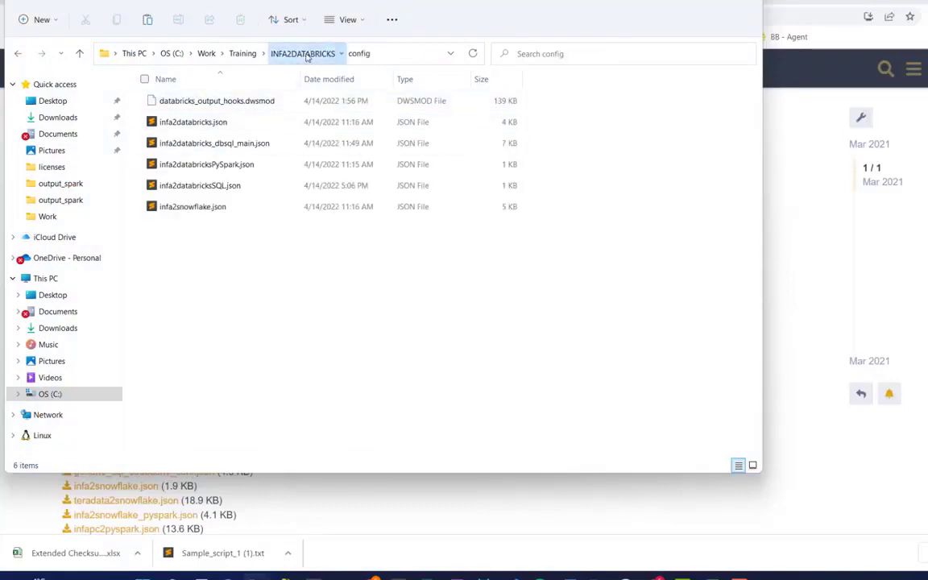
pyautogui.click(303, 53)
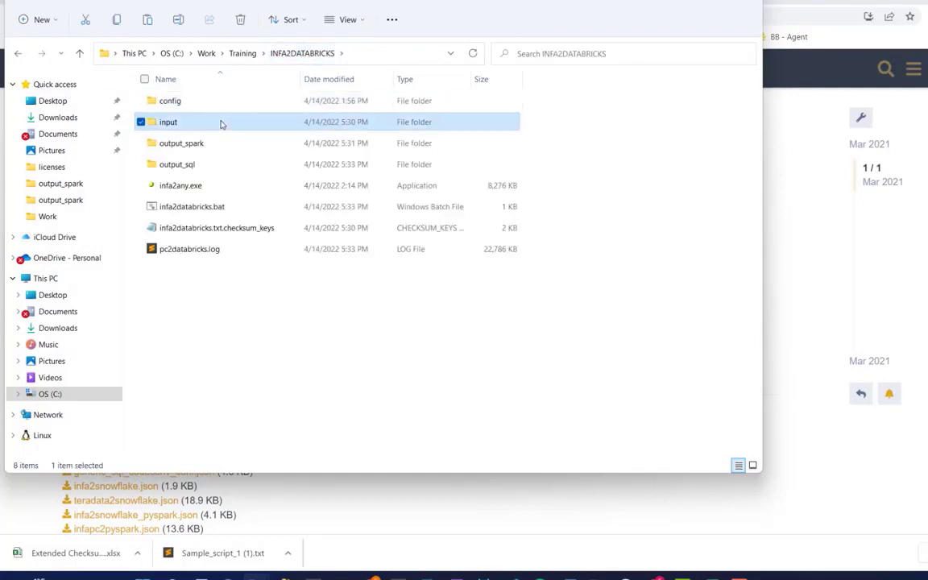
pyautogui.doubleClick(167, 121)
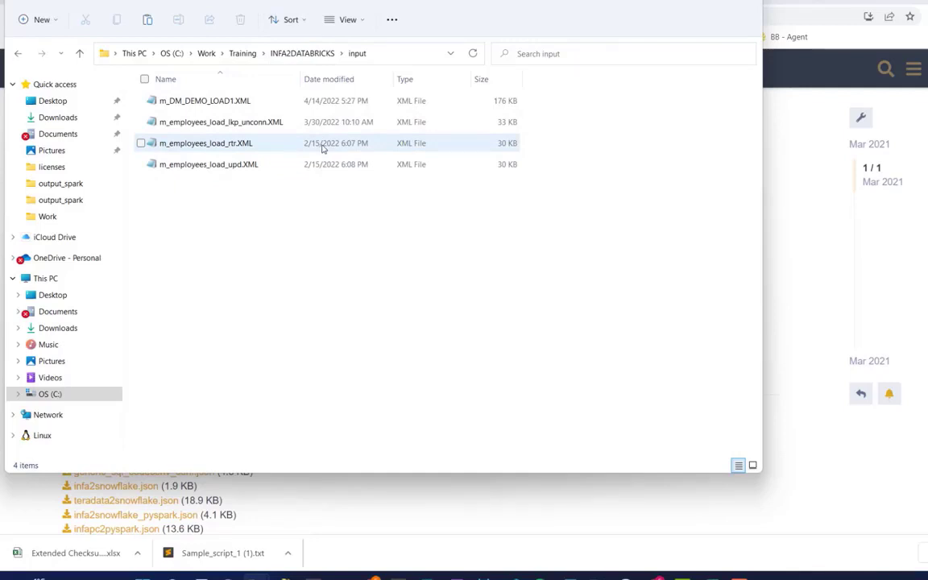
# Return to INFA2DATABRICKS and show the full action list for infa2databricks.bat.
pyautogui.click(302, 53)
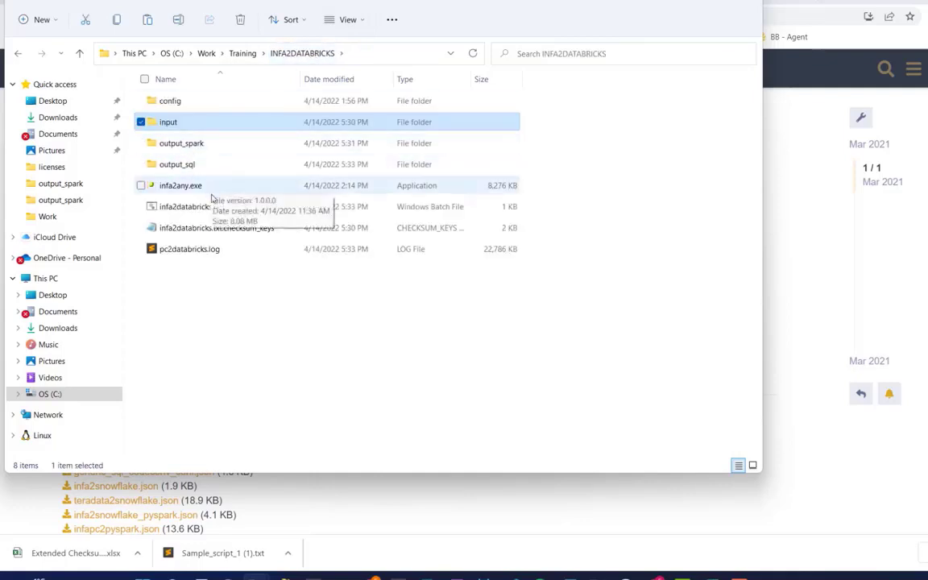
pyautogui.rightClick(184, 206)
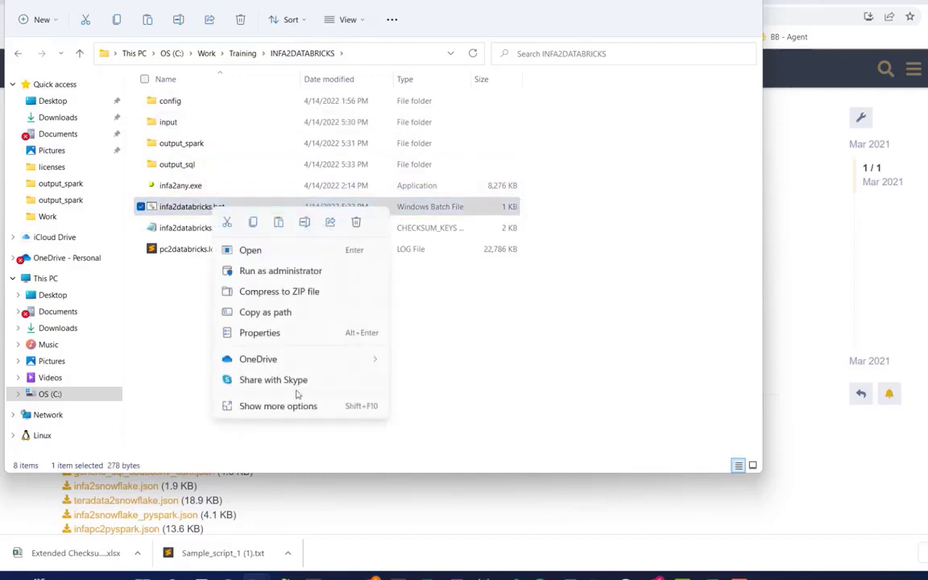
pyautogui.click(278, 405)
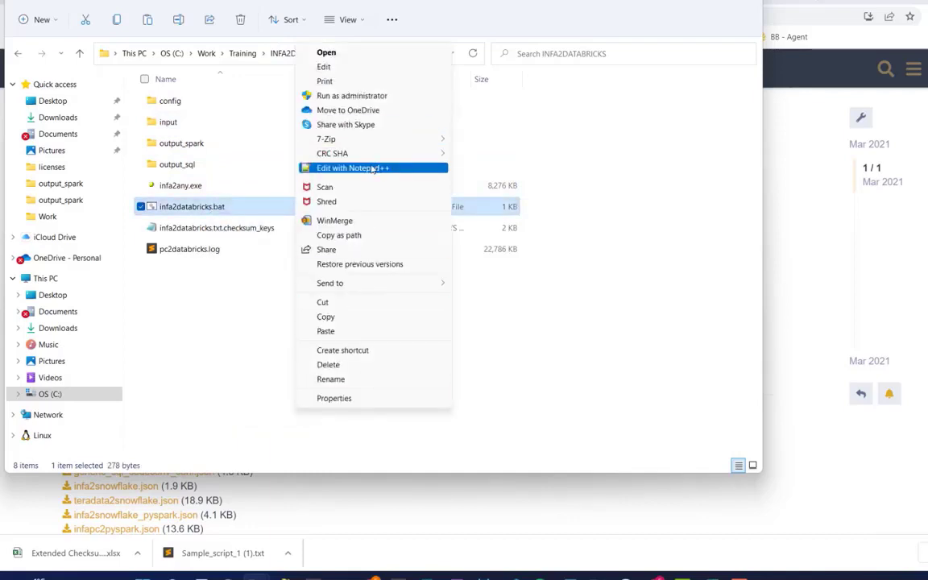
# Open infa2databricks.bat in Notepad++ and review its ROOT, LIC and output settings.
pyautogui.click(372, 168)
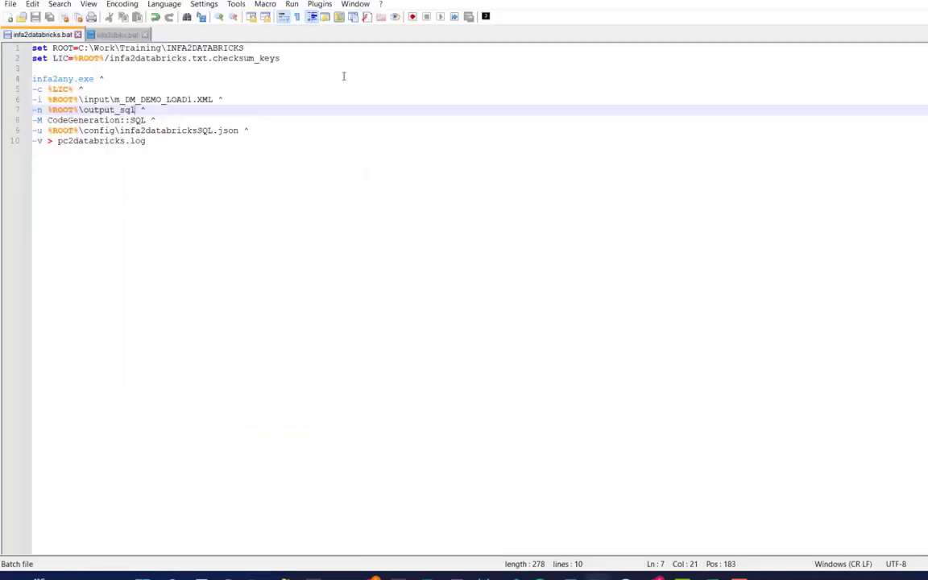
pyautogui.moveTo(32, 48); pyautogui.dragTo(107, 58)
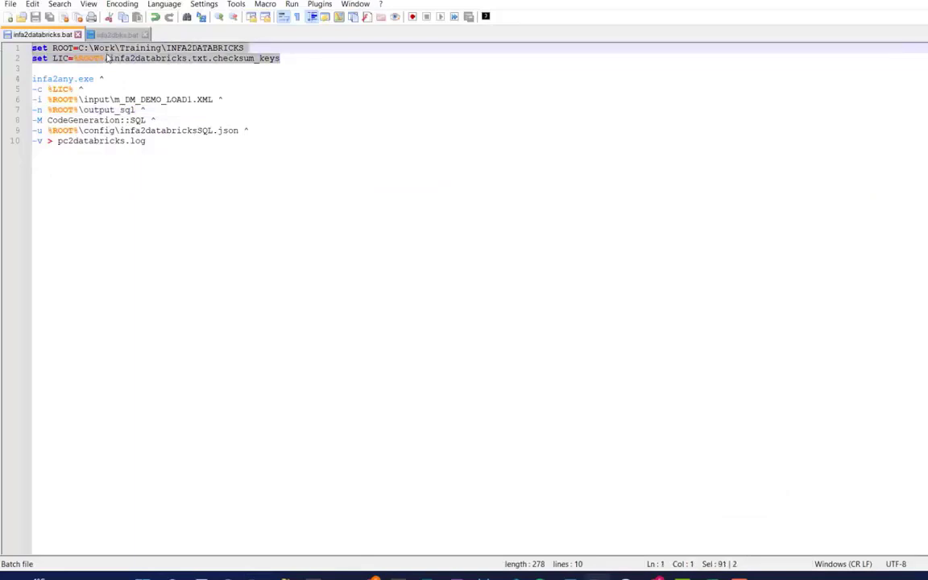
pyautogui.click(109, 79)
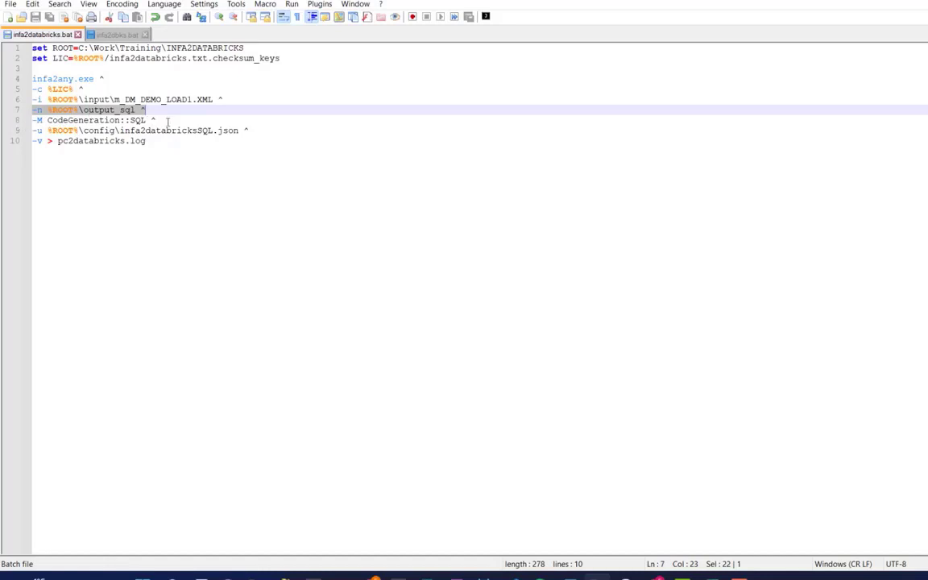
pyautogui.click(164, 119)
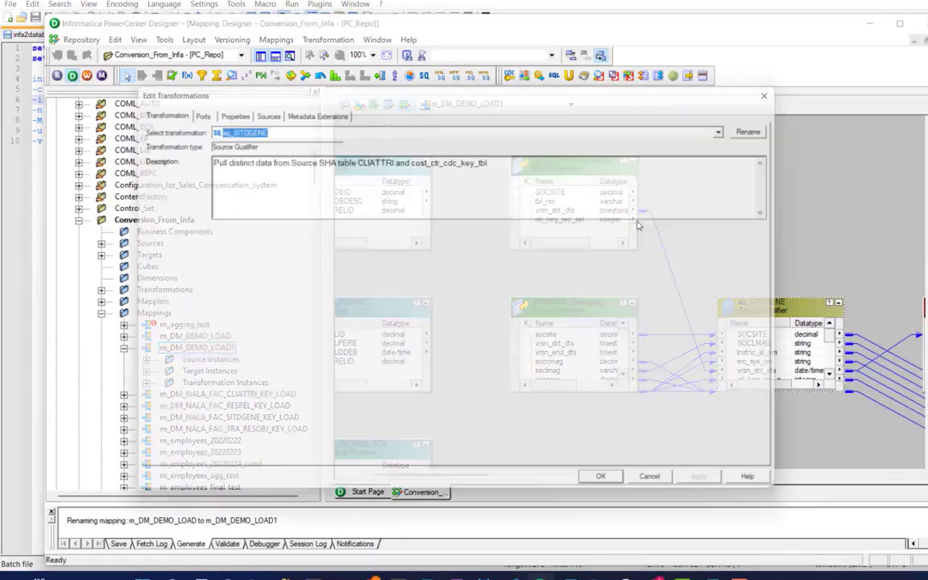
# Check sq_SITDGENE's ports and Sql Query property, then close the dialog.
pyautogui.click(203, 109)
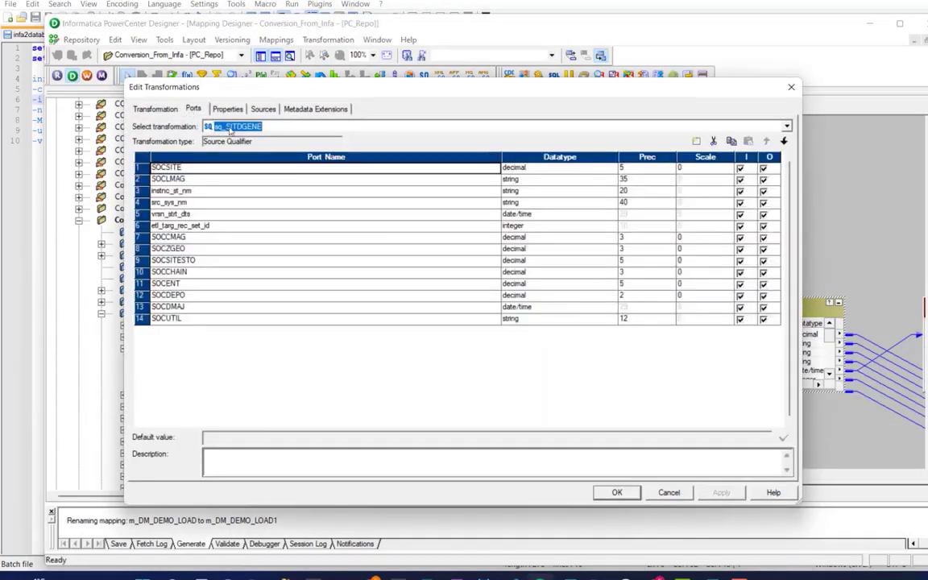
pyautogui.click(227, 109)
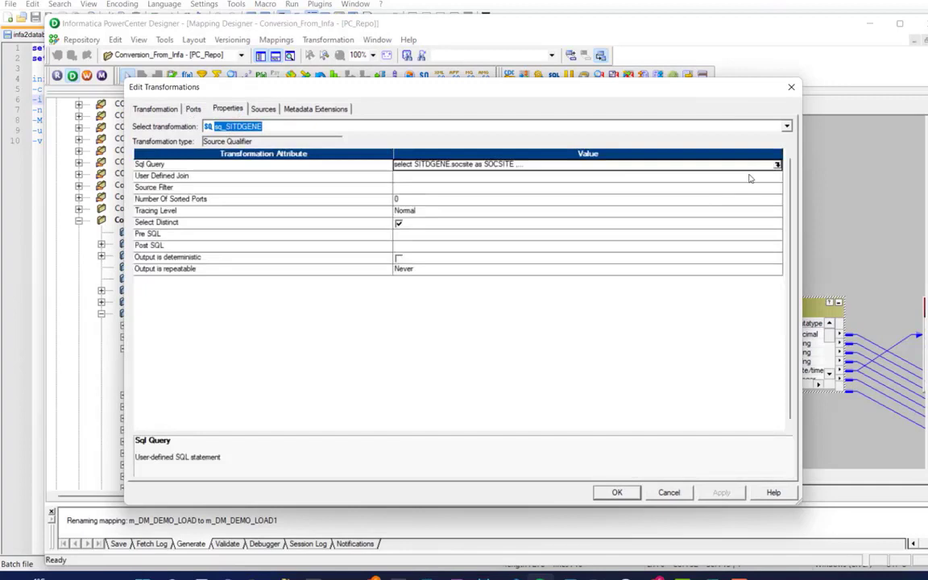
pyautogui.click(778, 162)
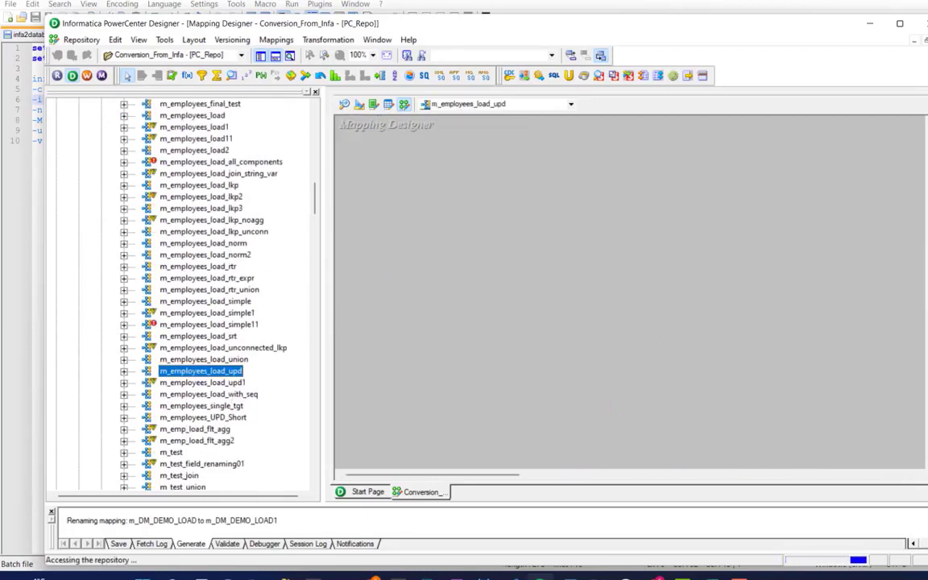
# Open m_employees_load_upd from the Navigator in the Mapping Designer.
pyautogui.doubleClick(200, 370)
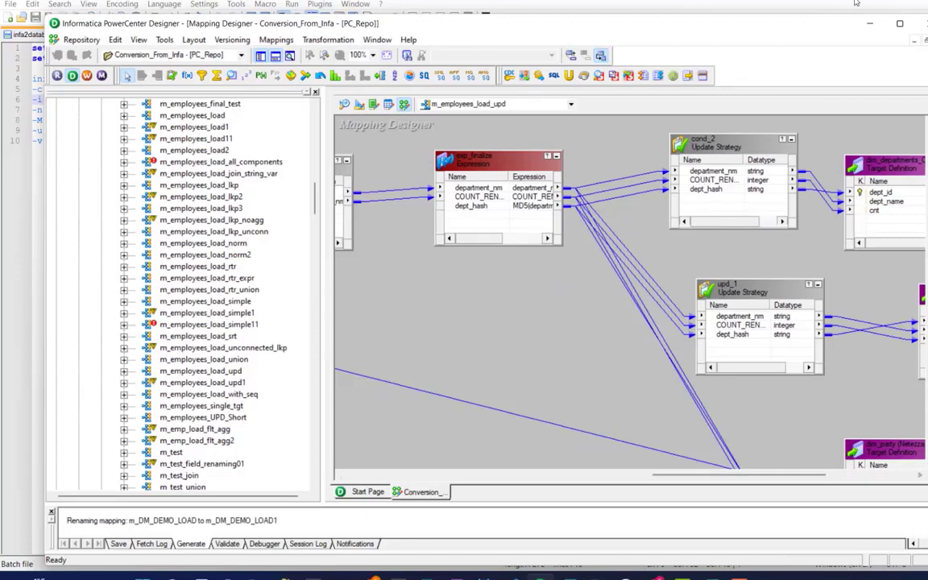
pyautogui.moveTo(866, 24)
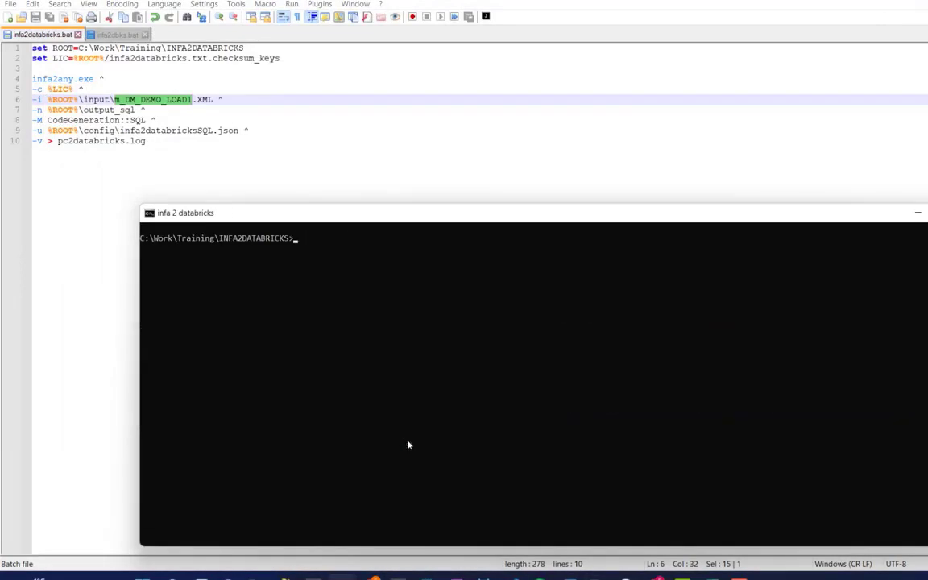
# Change to C:\Work\Training\INFA2DATABRICKS and run the infa2databricks batch.
pyautogui.write('cd')
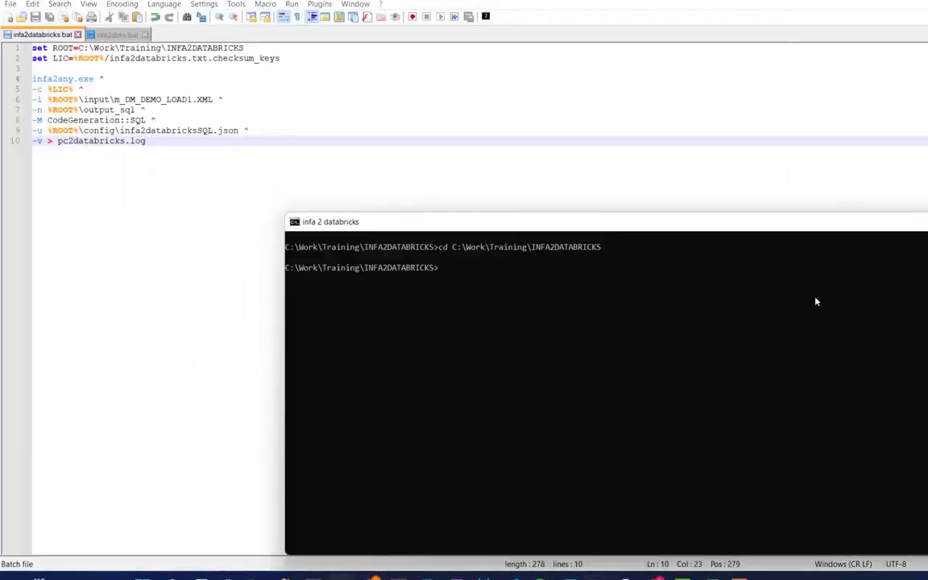
pyautogui.write('infa2da')
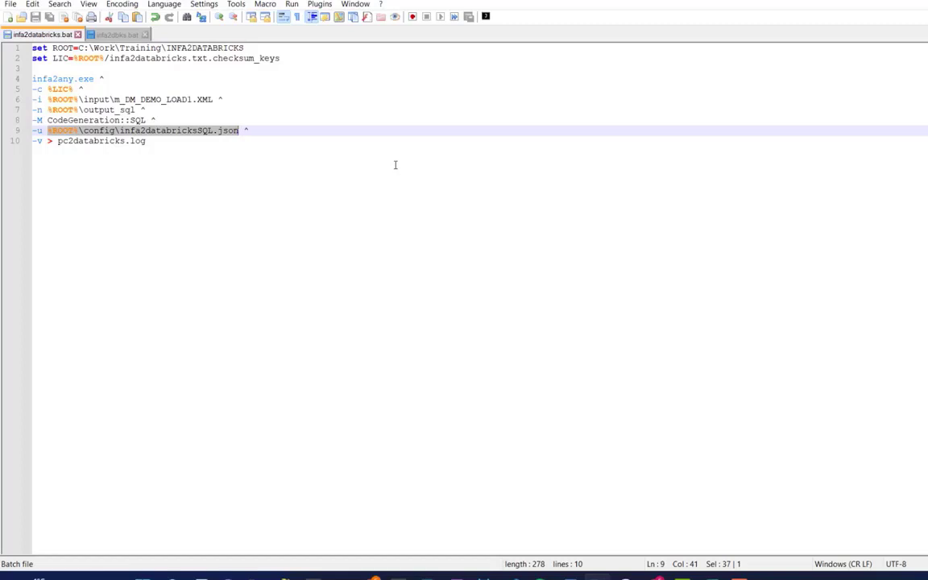
pyautogui.moveTo(94, 530)
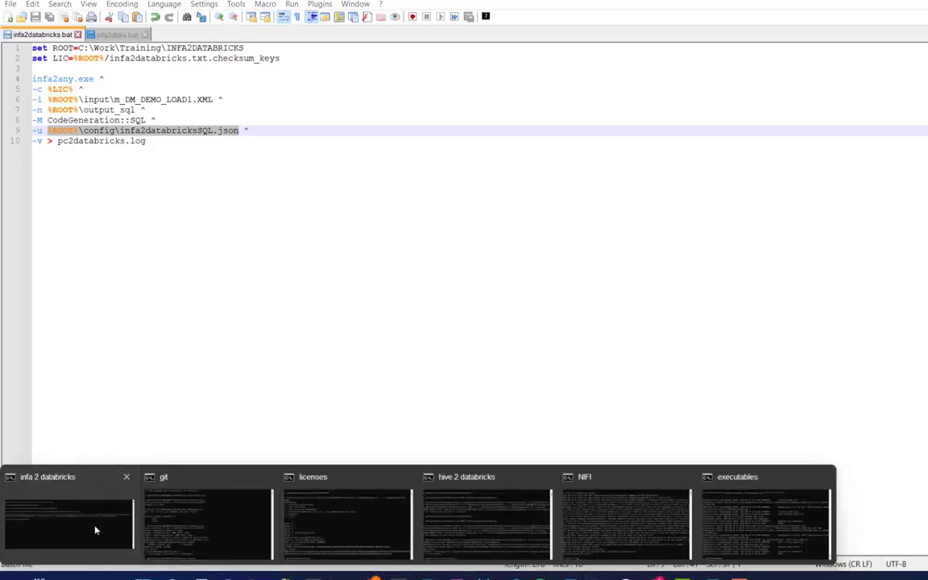
# Edit lines 7 and 9 to use %ROOT%\output_spark and infa2databricksPySpark.json.
pyautogui.click(64, 527)
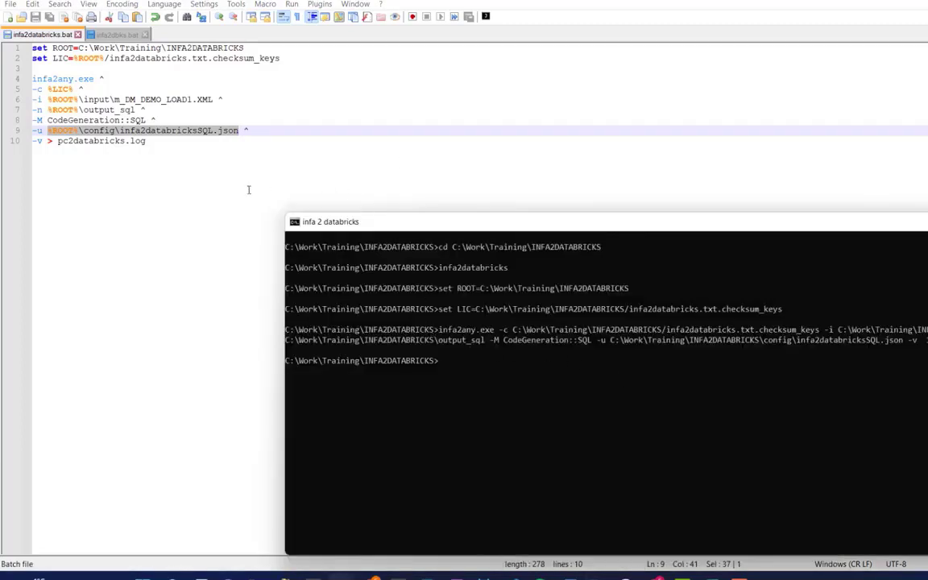
pyautogui.moveTo(214, 146)
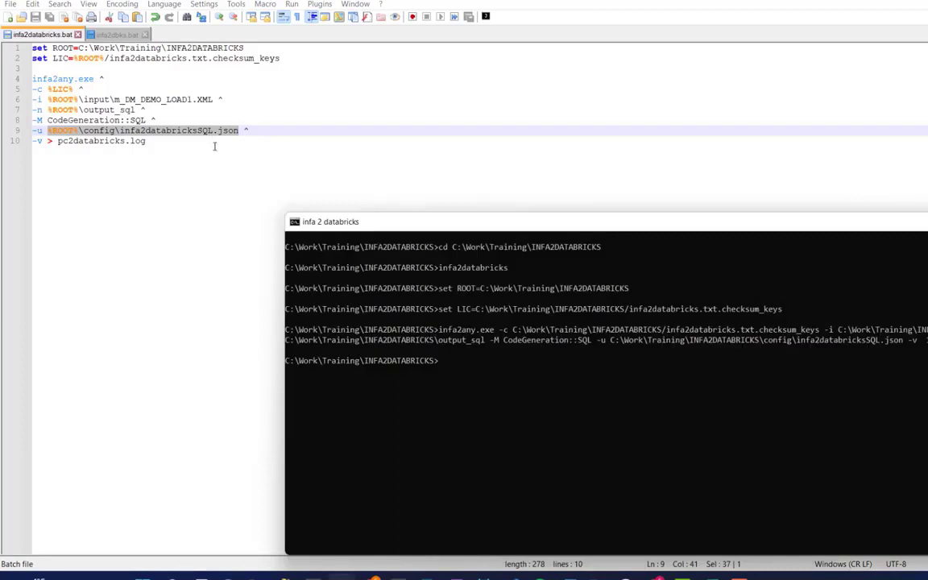
pyautogui.moveTo(214, 145)
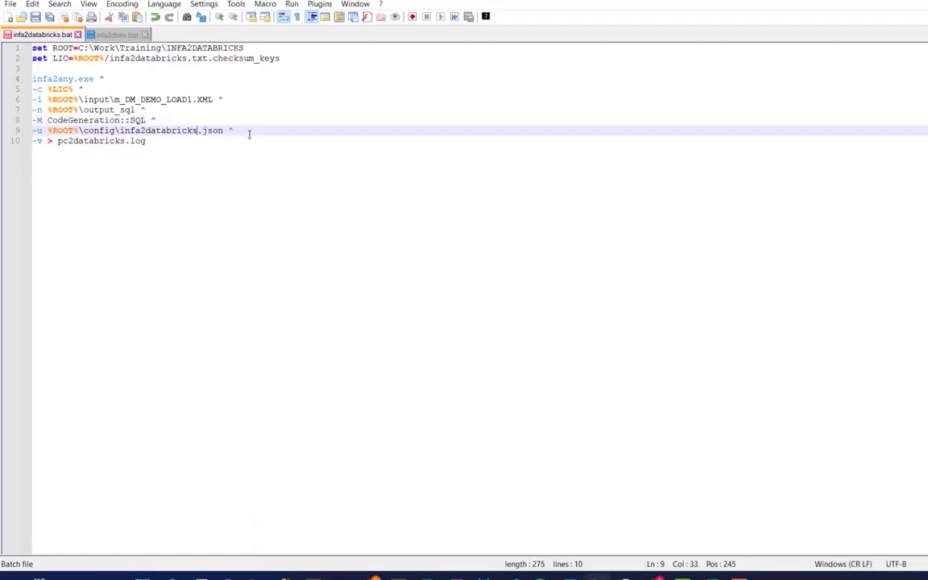
pyautogui.write('PySpark')
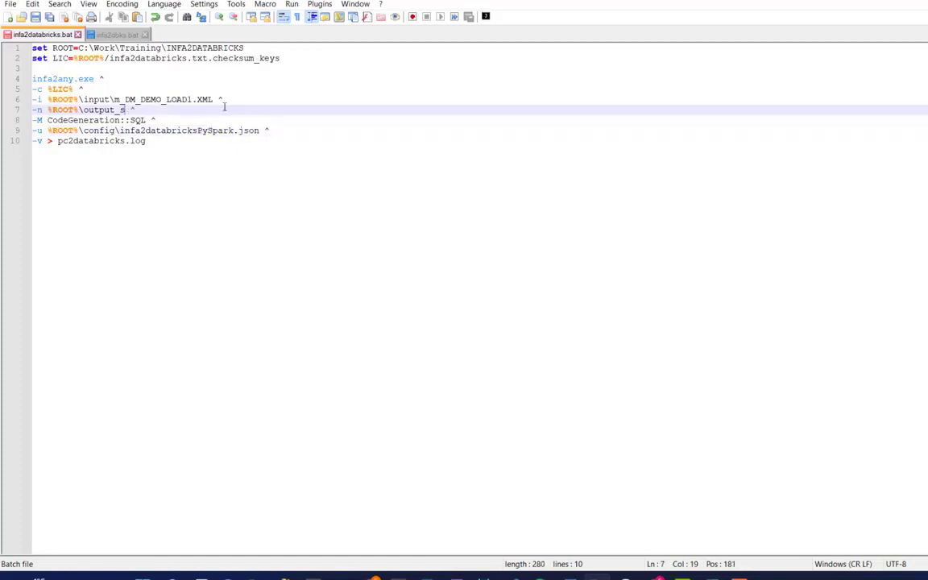
pyautogui.write('park')
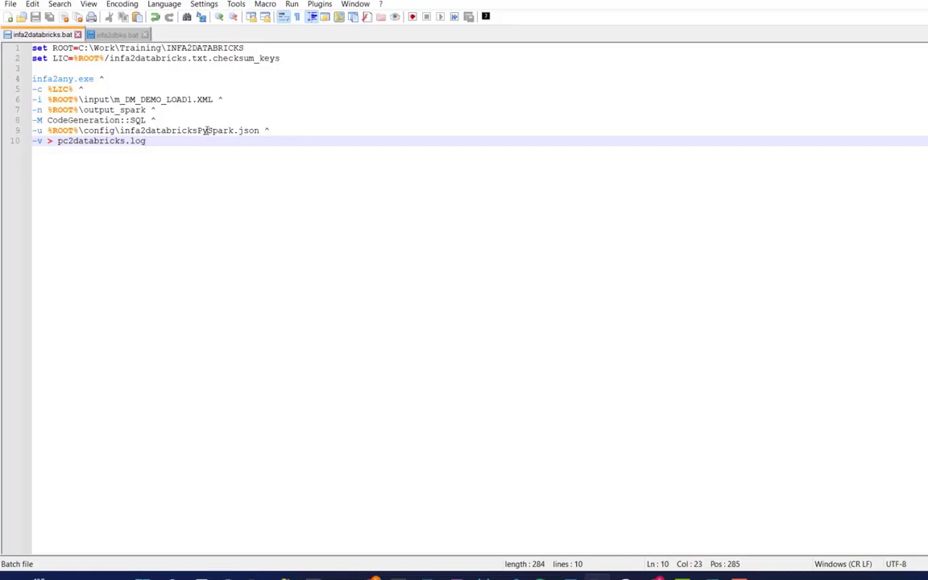
pyautogui.moveTo(423, 503)
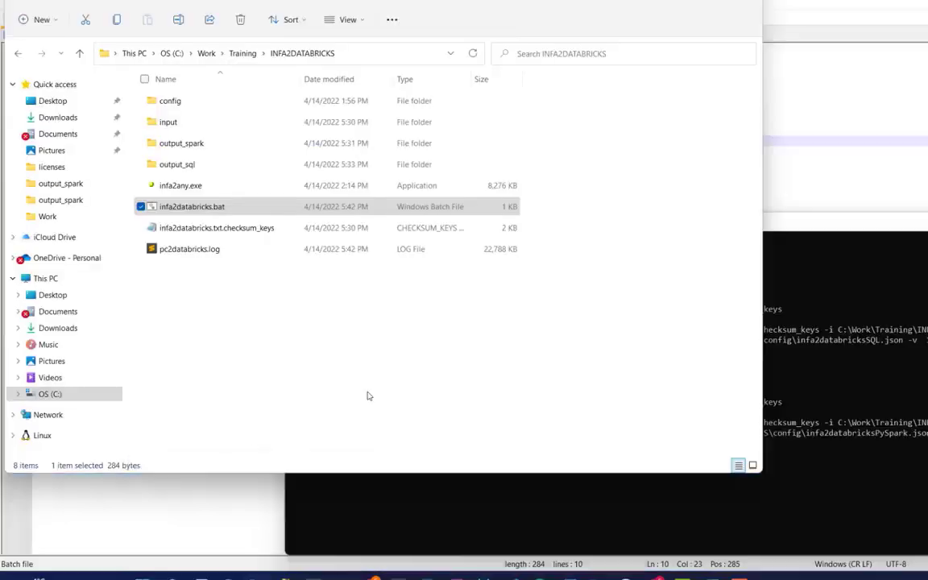
# Delete the old m_DM_DEMO_LOAD.py from output_spark and open m_DM_DEMO_LOAD1.py.
pyautogui.doubleClick(180, 143)
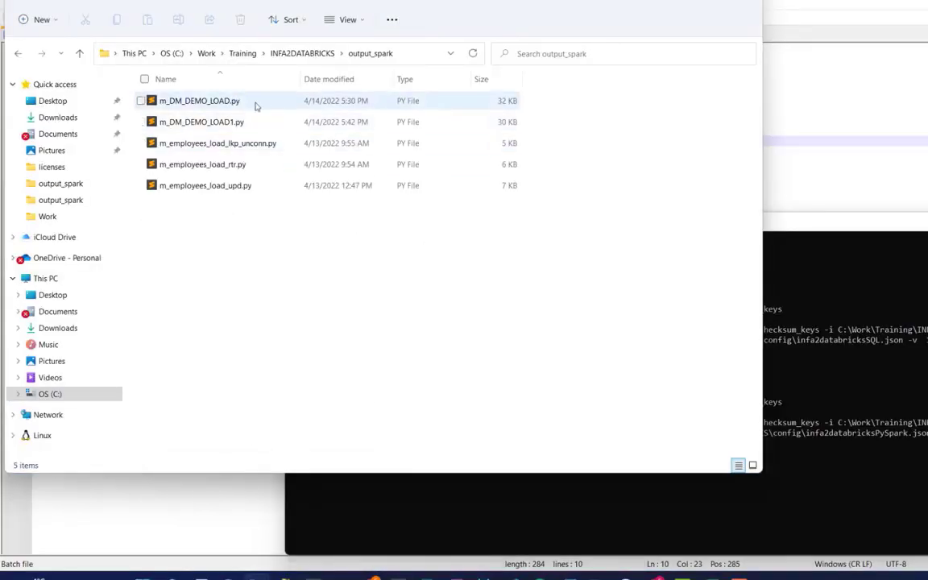
pyautogui.rightClick(199, 100)
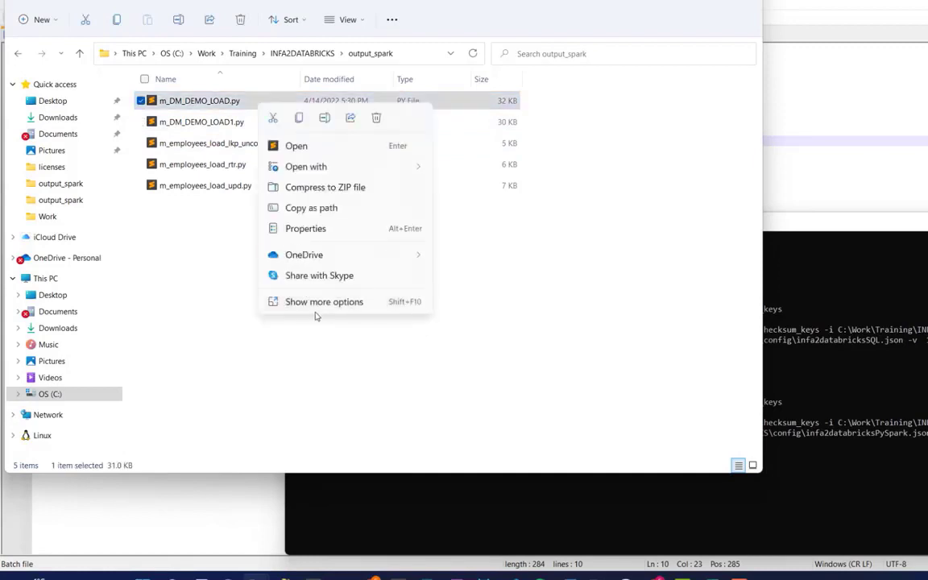
pyautogui.click(324, 301)
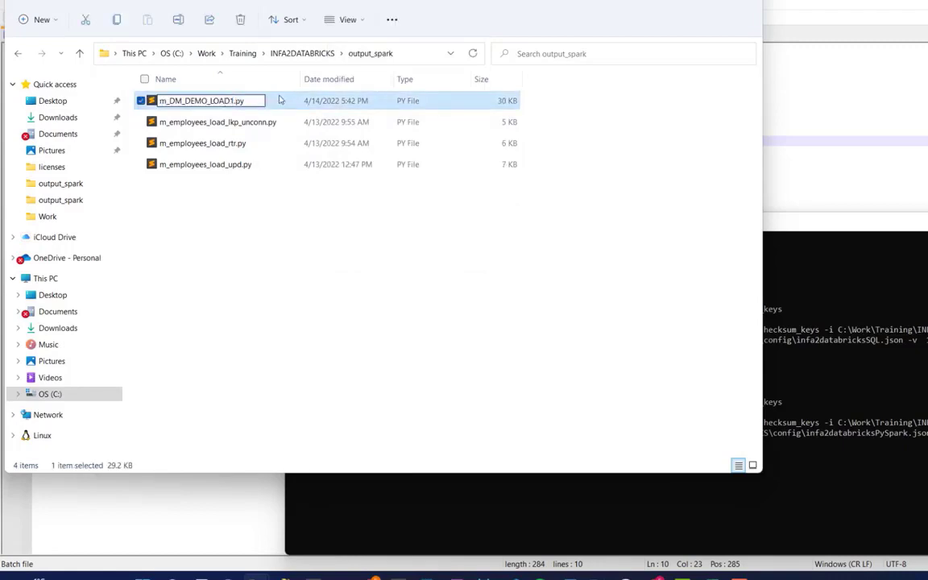
pyautogui.doubleClick(203, 100)
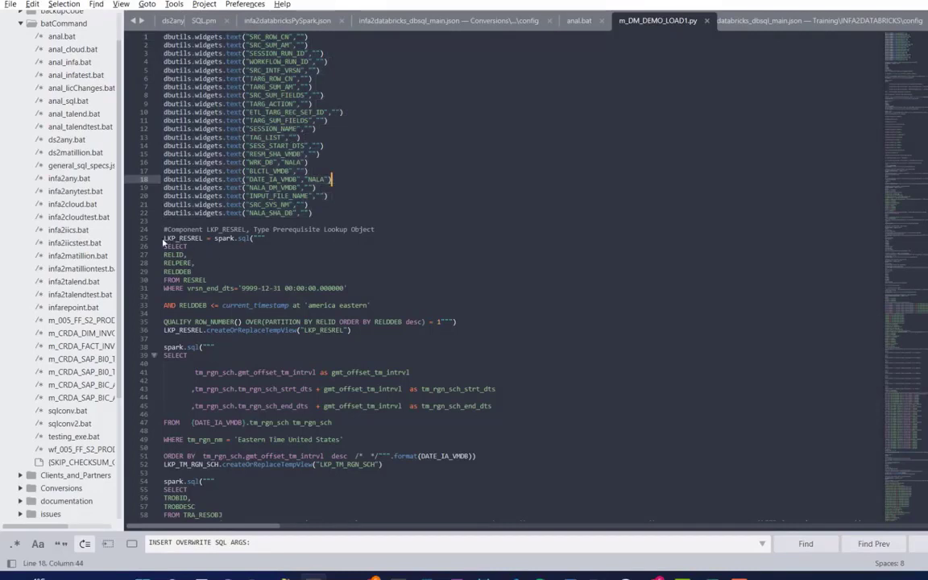
# Select the LKP_RESREL lookup block and scroll through m_DM_DEMO_LOAD1.py's code.
pyautogui.moveTo(163, 238); pyautogui.dragTo(412, 304)
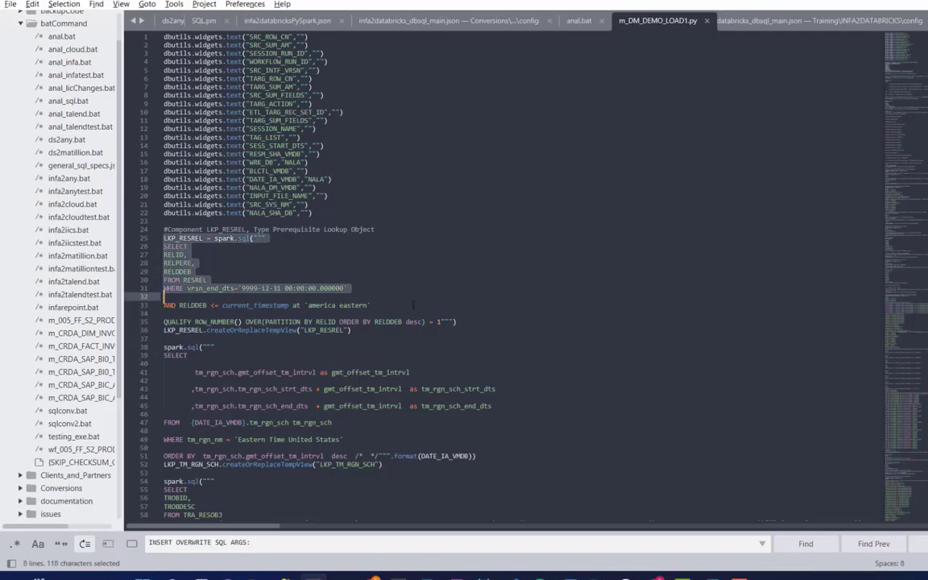
pyautogui.scroll(-3)
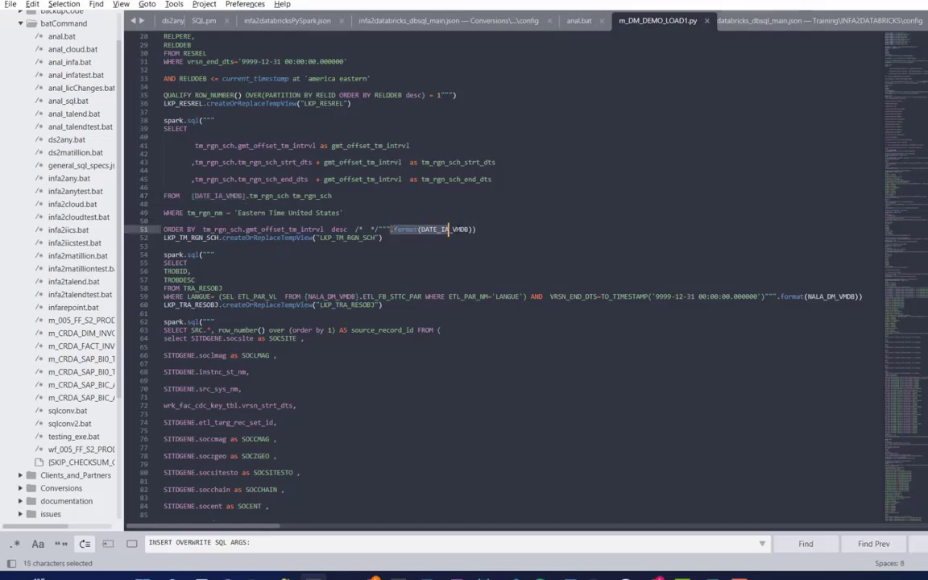
pyautogui.scroll(-3)
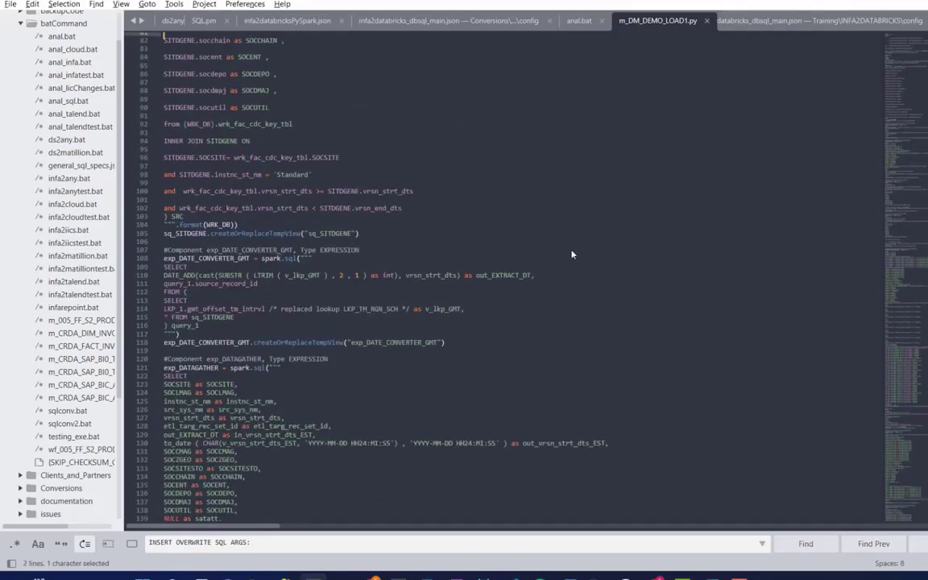
pyautogui.scroll(-3)
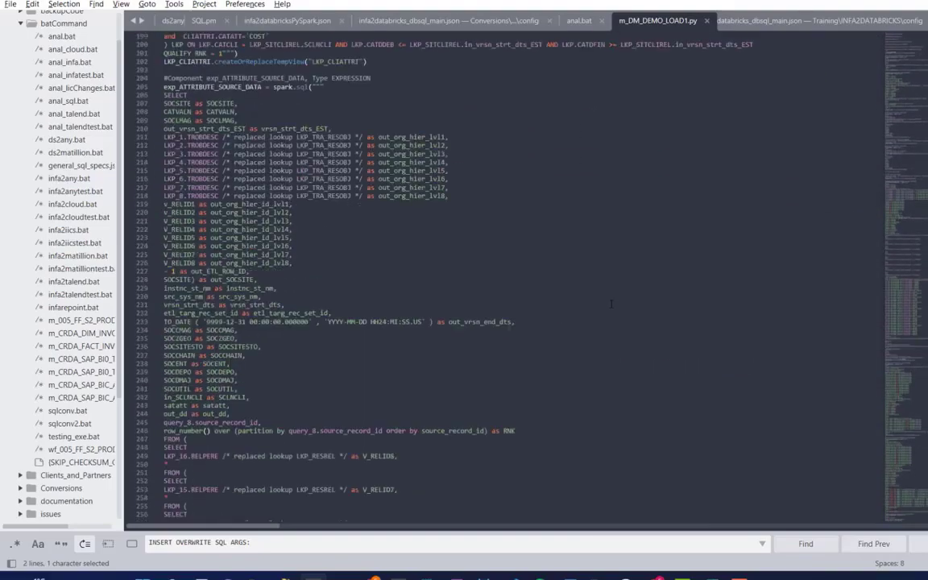
pyautogui.scroll(-3)
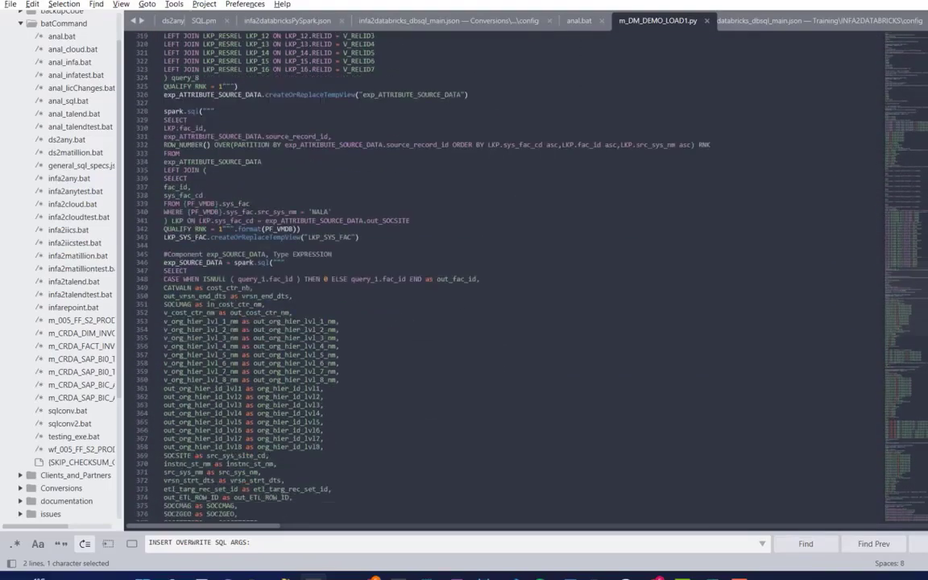
pyautogui.scroll(-3)
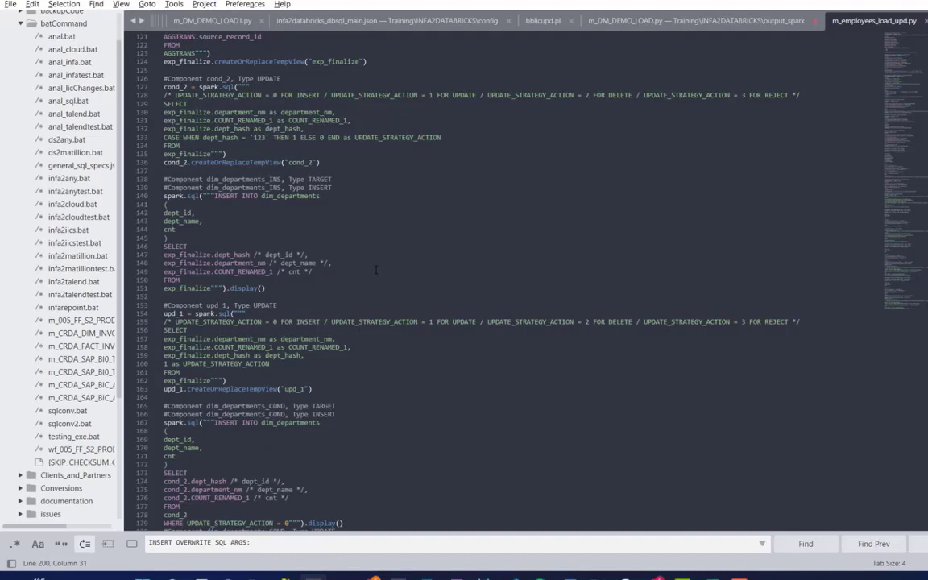
pyautogui.scroll(-3)
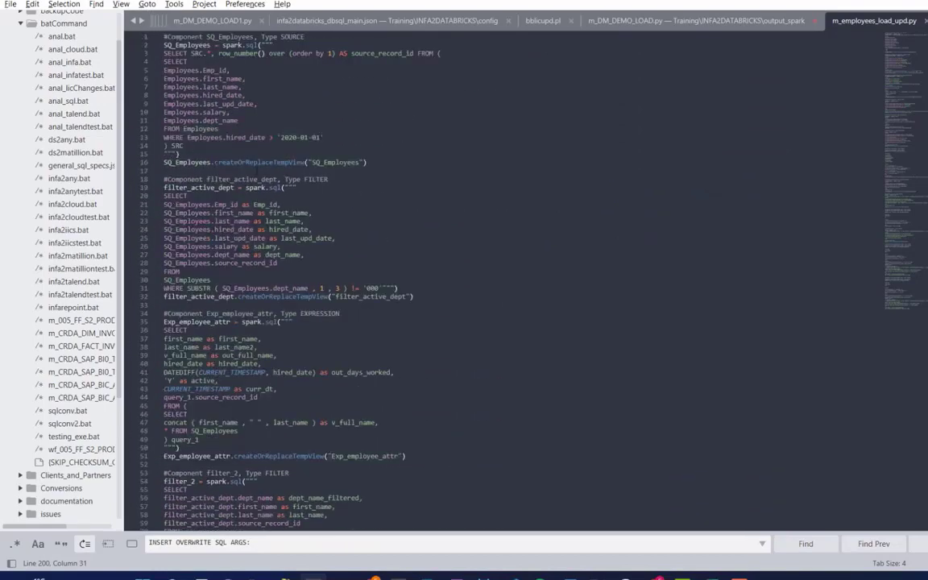
pyautogui.scroll(-3)
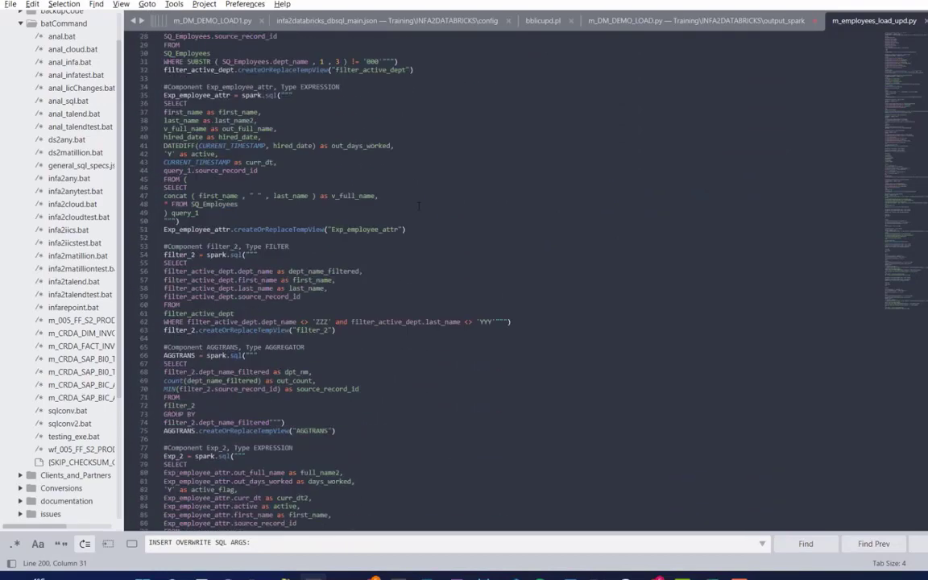
pyautogui.click(902, 20)
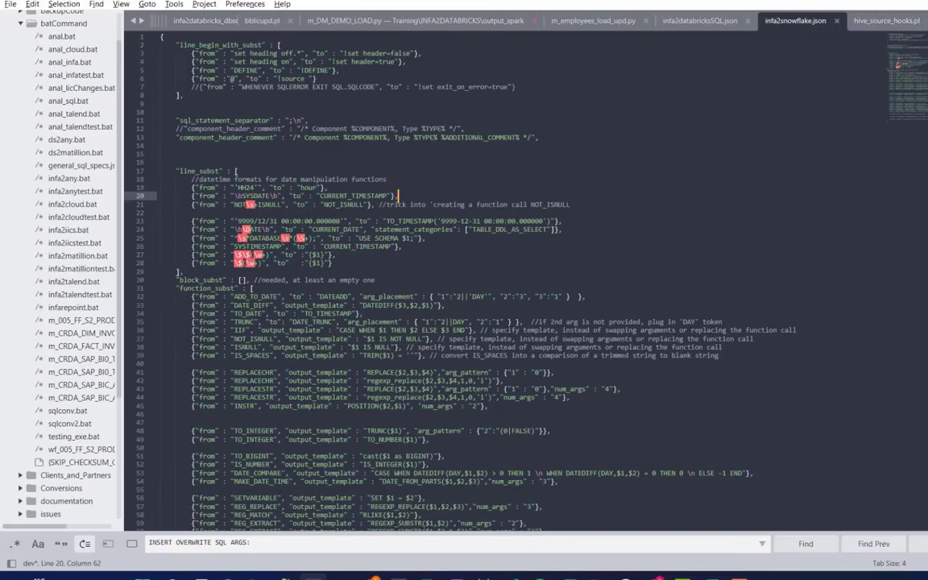
pyautogui.click(601, 20)
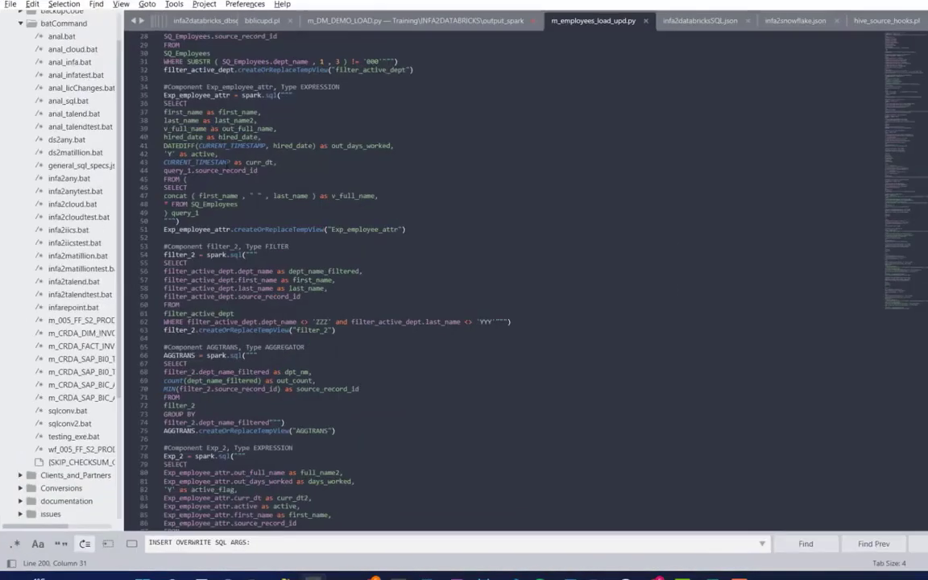
pyautogui.scroll(-3)
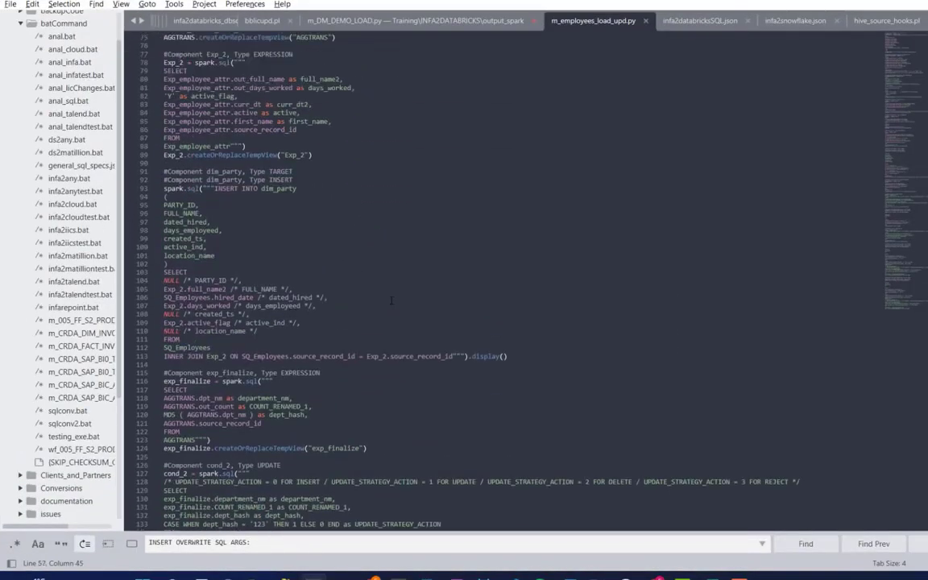
pyautogui.scroll(-3)
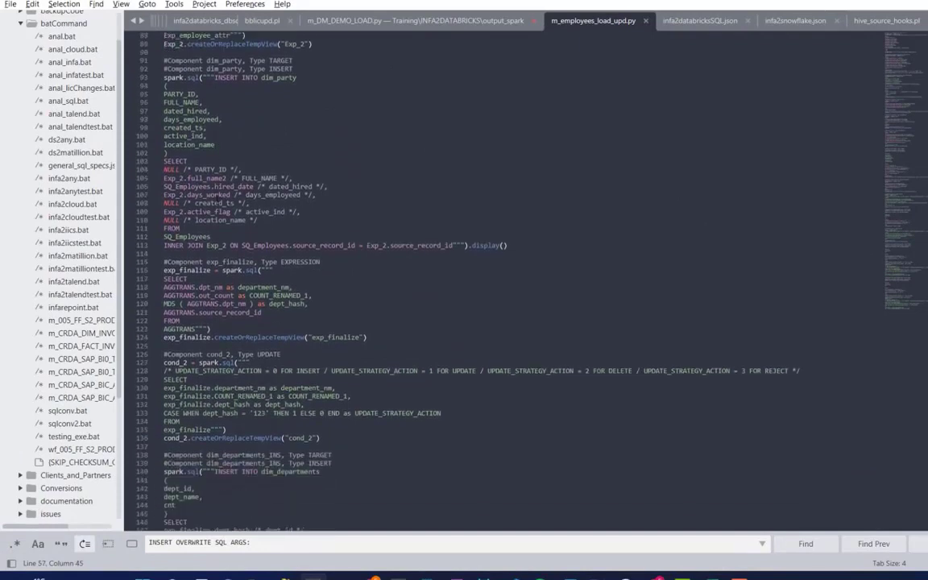
pyautogui.scroll(-3)
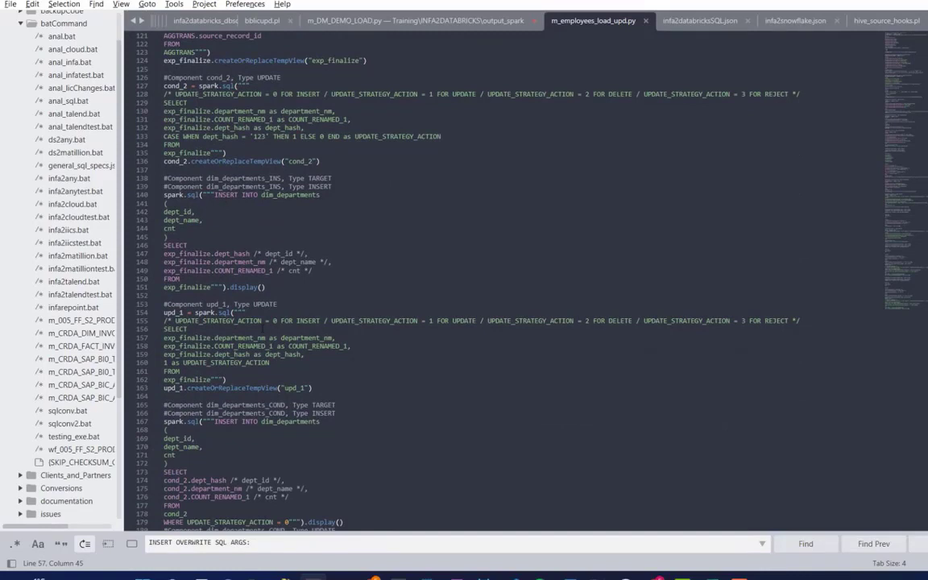
pyautogui.scroll(-3)
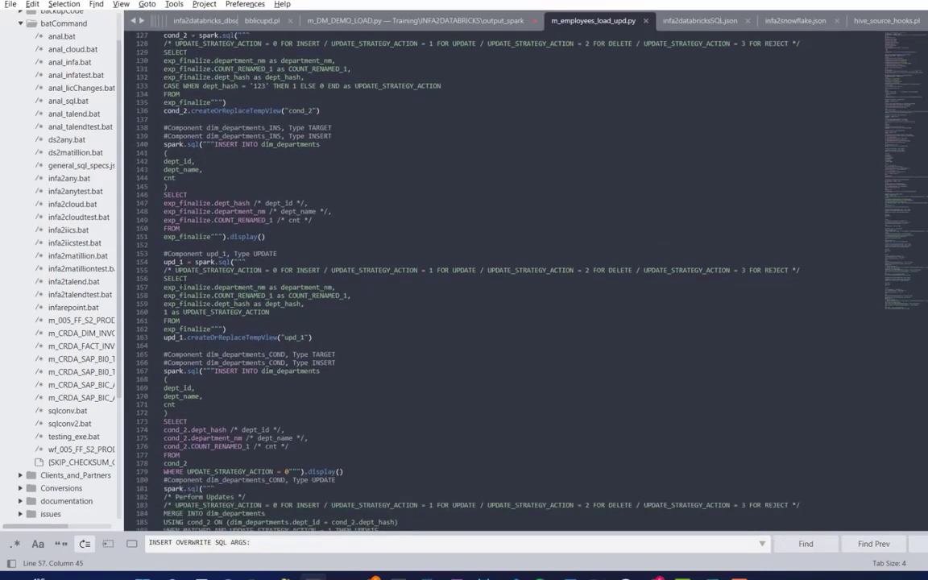
pyautogui.scroll(-3)
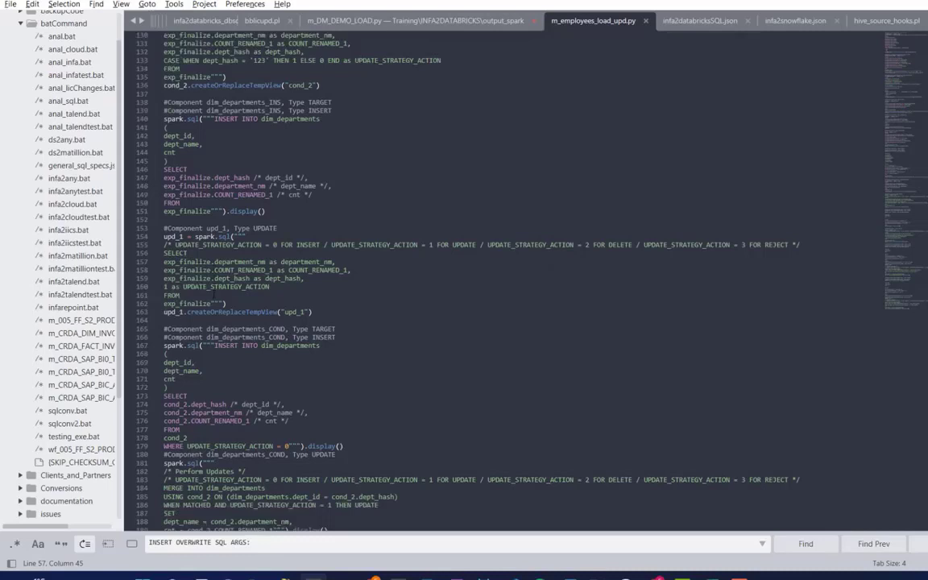
pyautogui.scroll(-3)
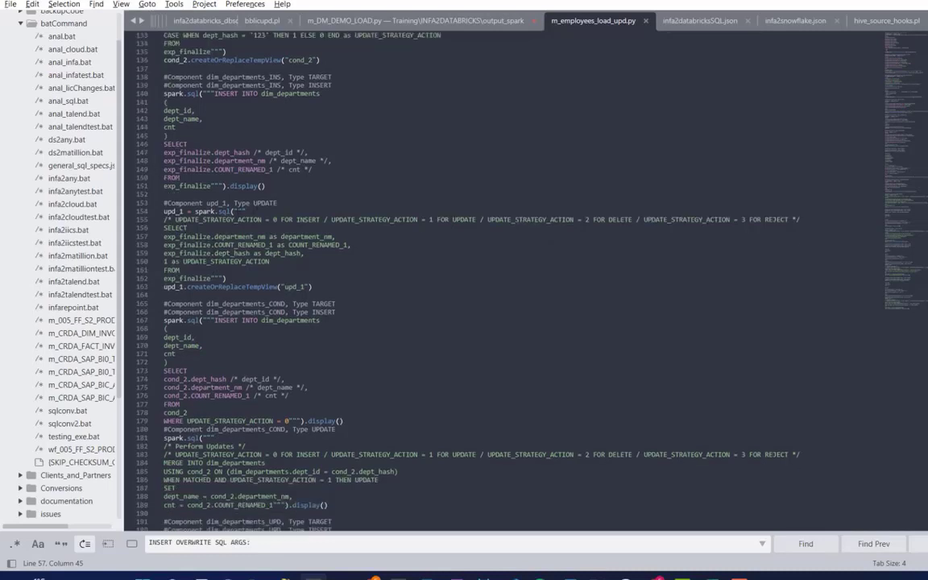
pyautogui.scroll(-3)
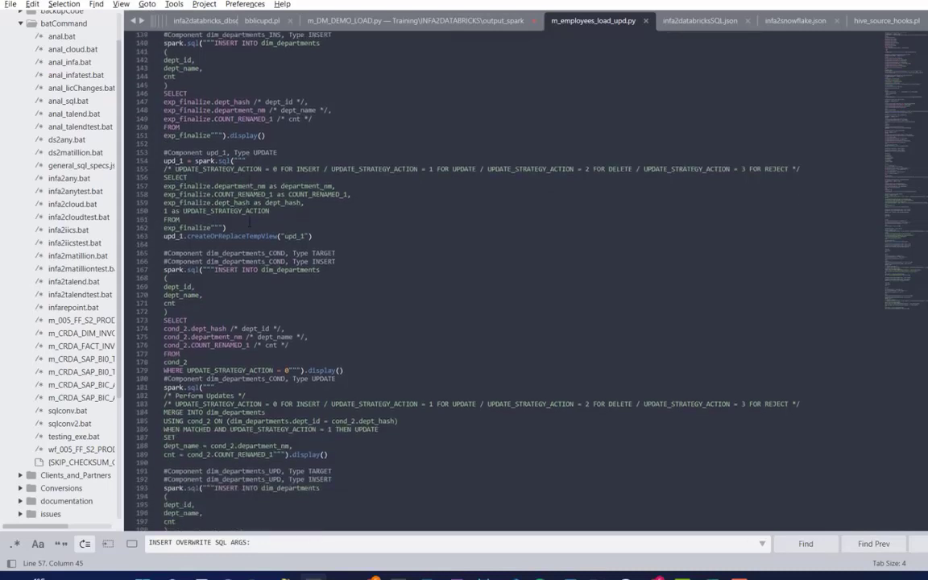
pyautogui.scroll(-3)
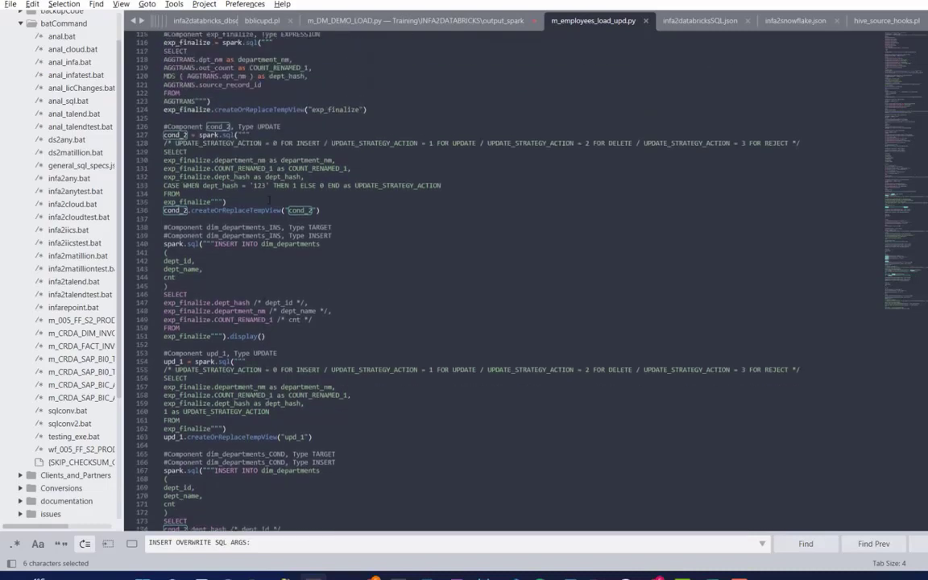
pyautogui.scroll(-3)
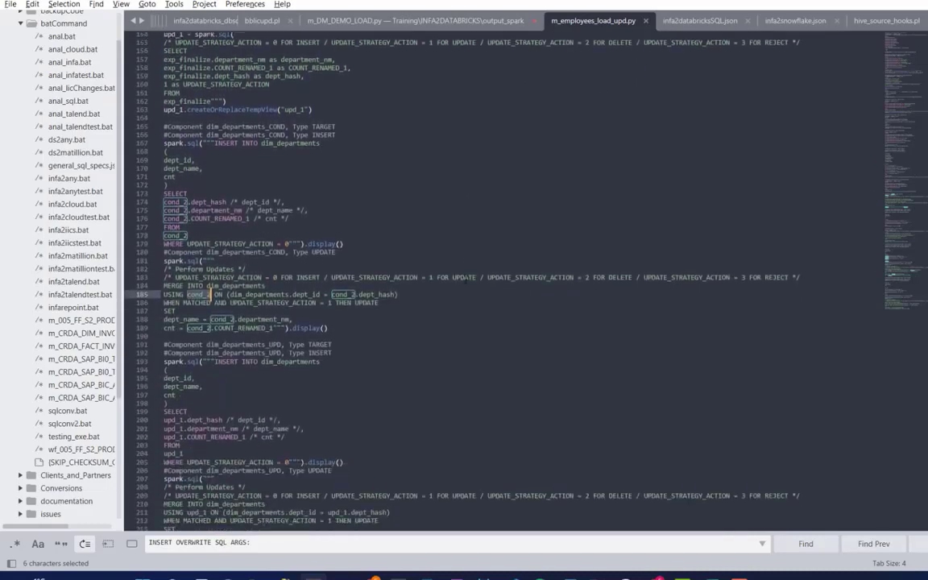
pyautogui.scroll(-3)
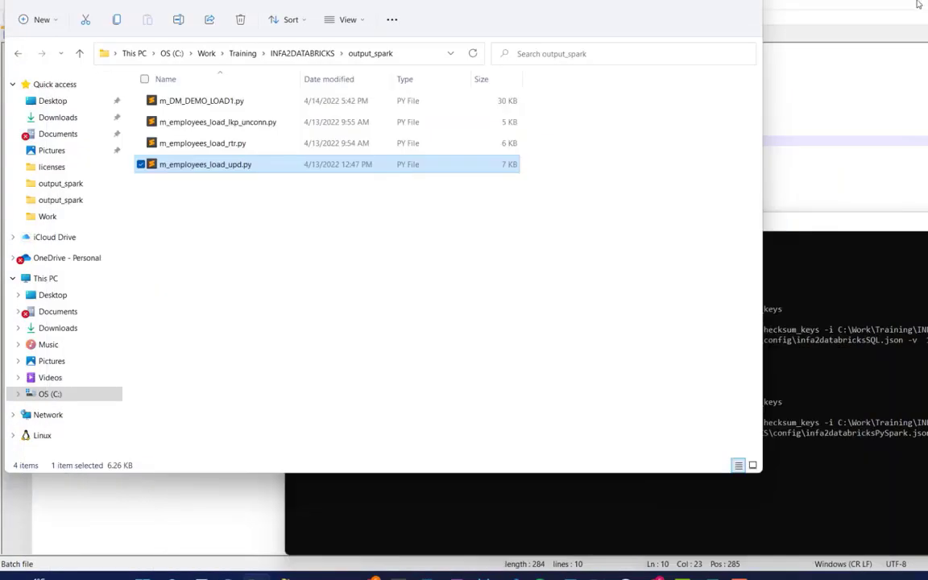
pyautogui.moveTo(271, 248)
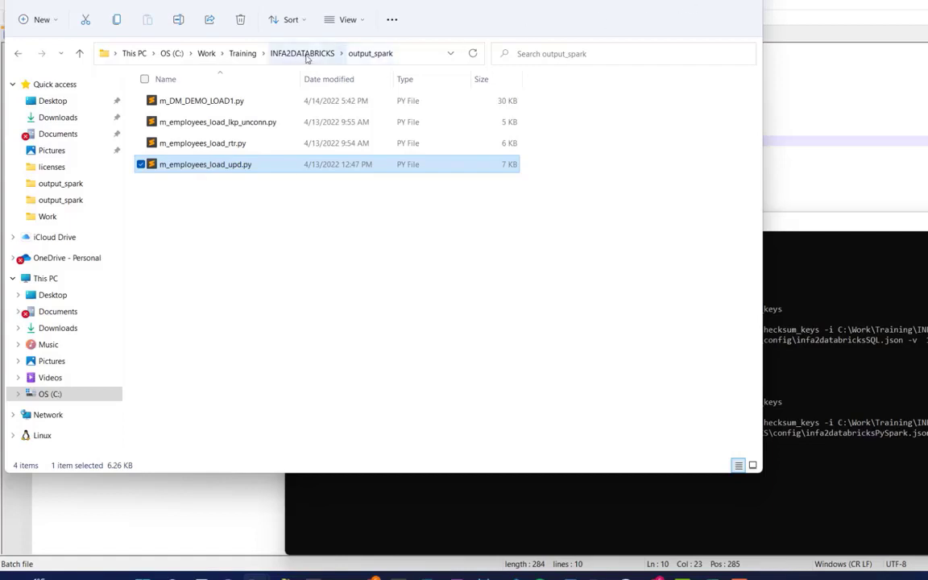
# Go up to INFA2DATABRICKS, enter config, and bring up a JSON file's actions.
pyautogui.click(303, 53)
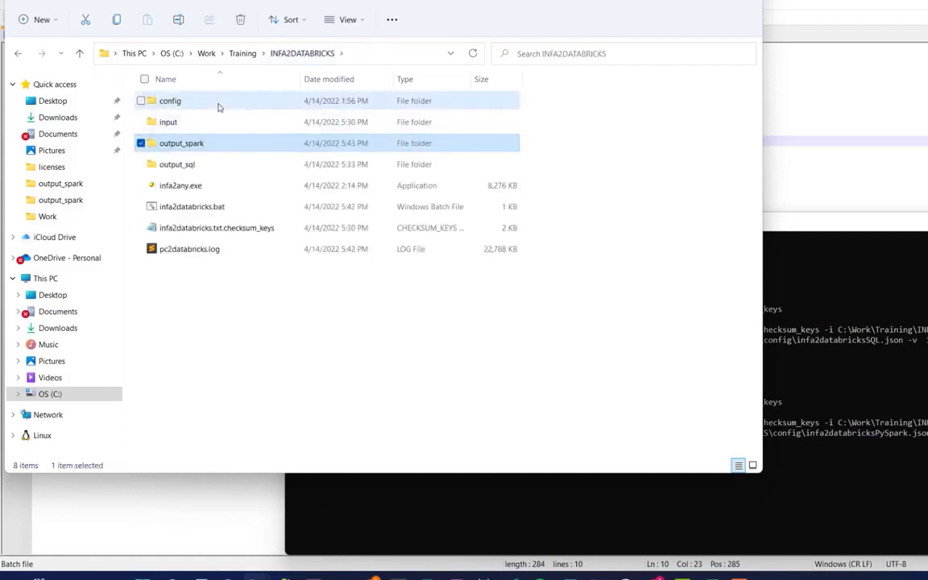
pyautogui.doubleClick(169, 99)
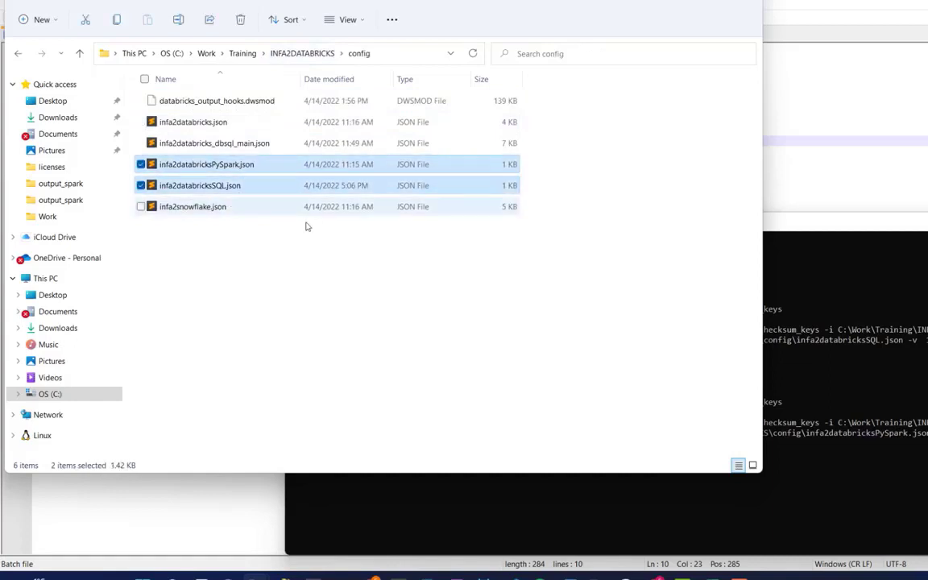
pyautogui.click(199, 186)
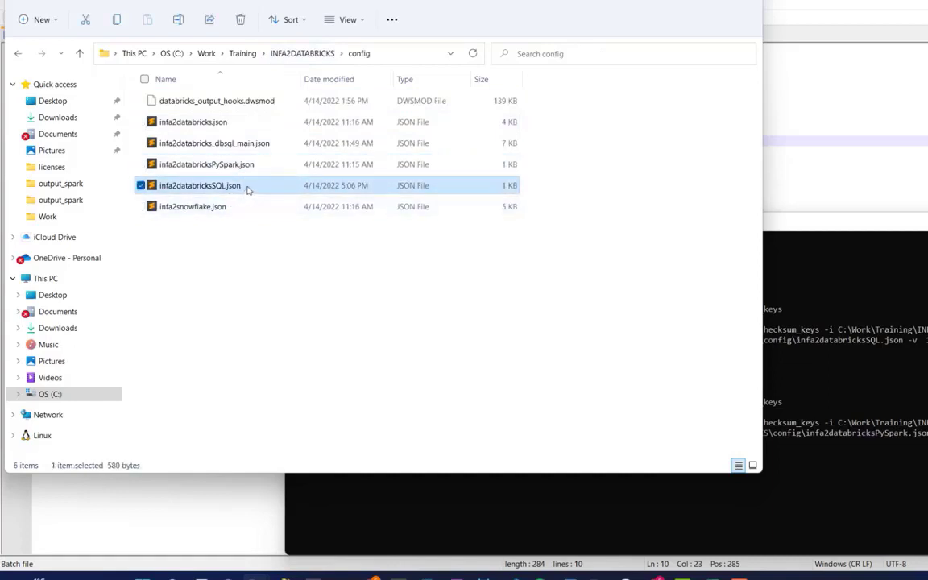
pyautogui.rightClick(199, 185)
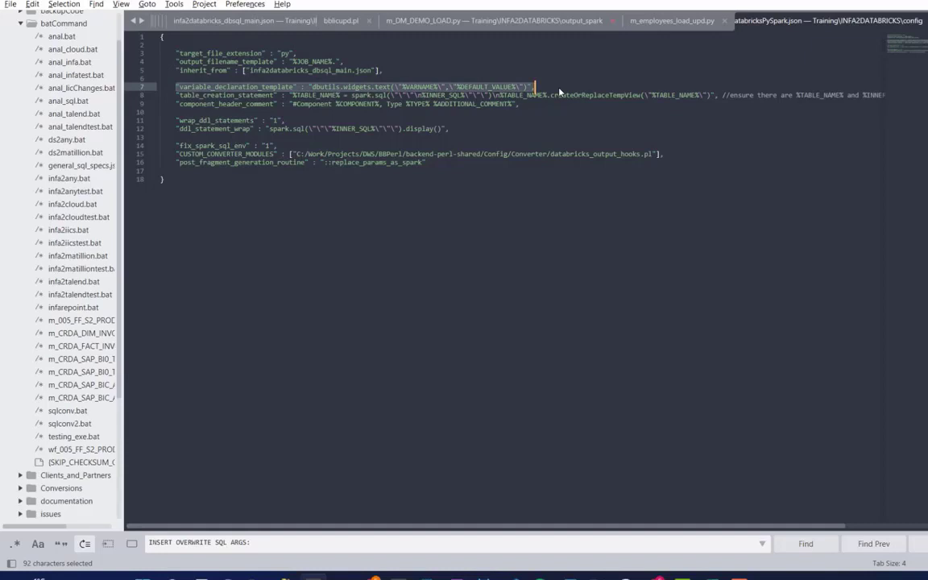
# Review infa2databricksPySpark.json, selecting the component_header_comment setting and scrolling through it.
pyautogui.click(250, 105)
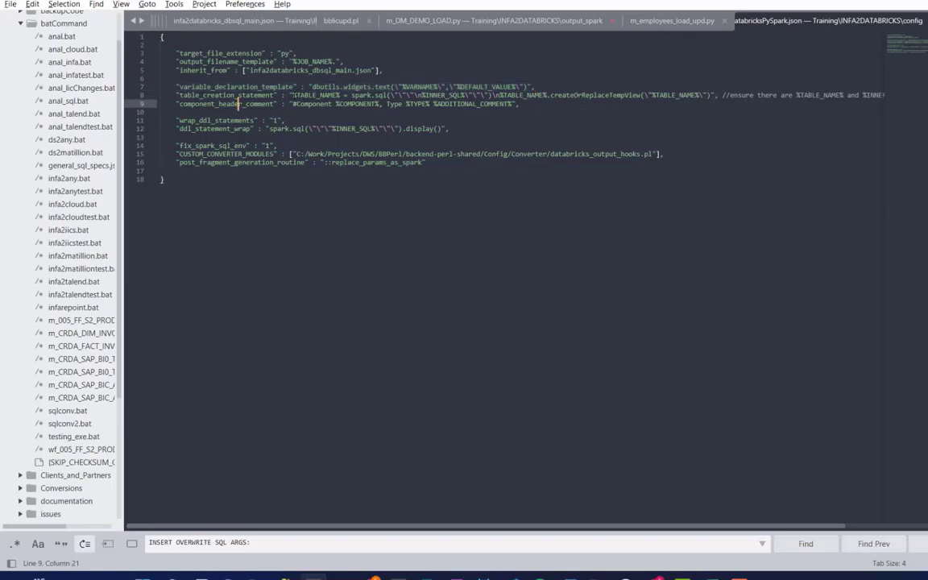
pyautogui.doubleClick(320, 95)
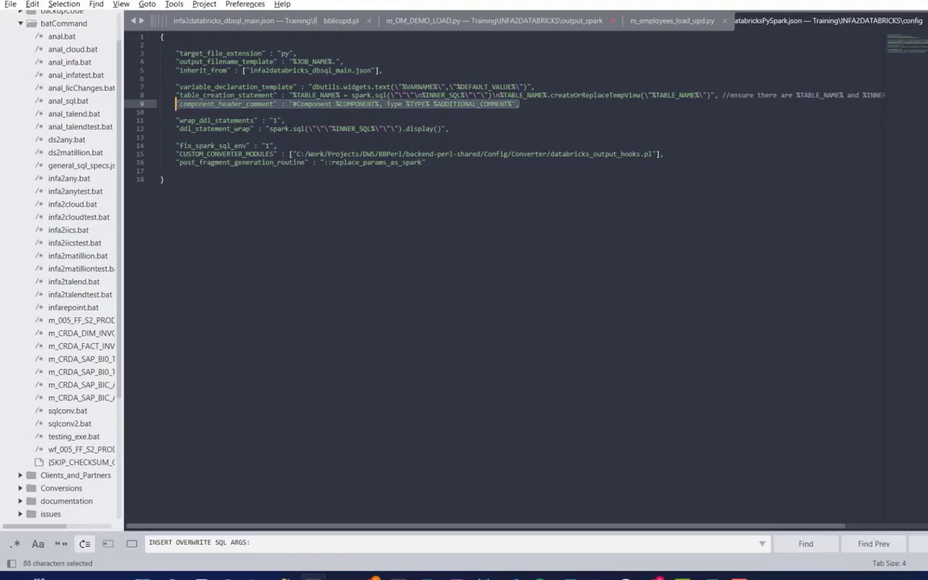
pyautogui.scroll(-3)
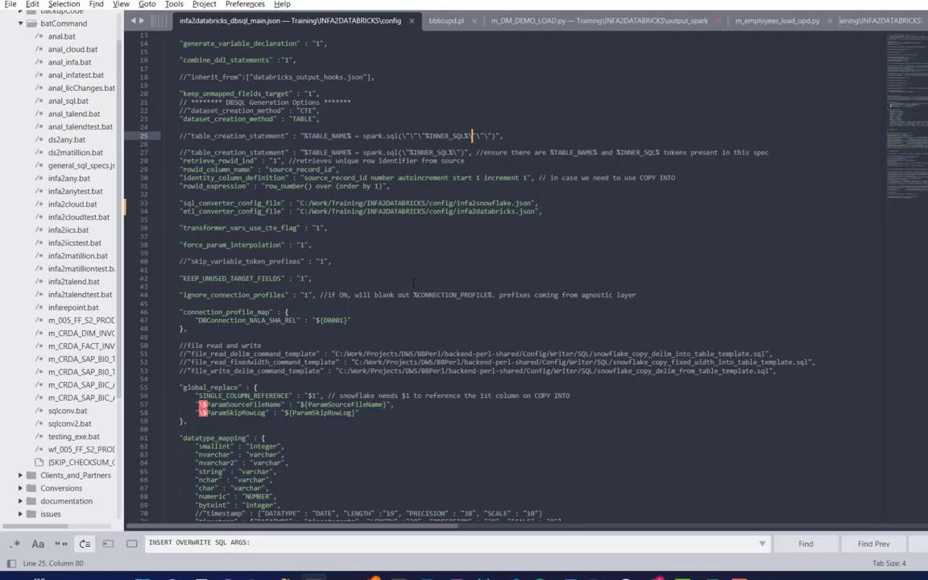
pyautogui.scroll(-3)
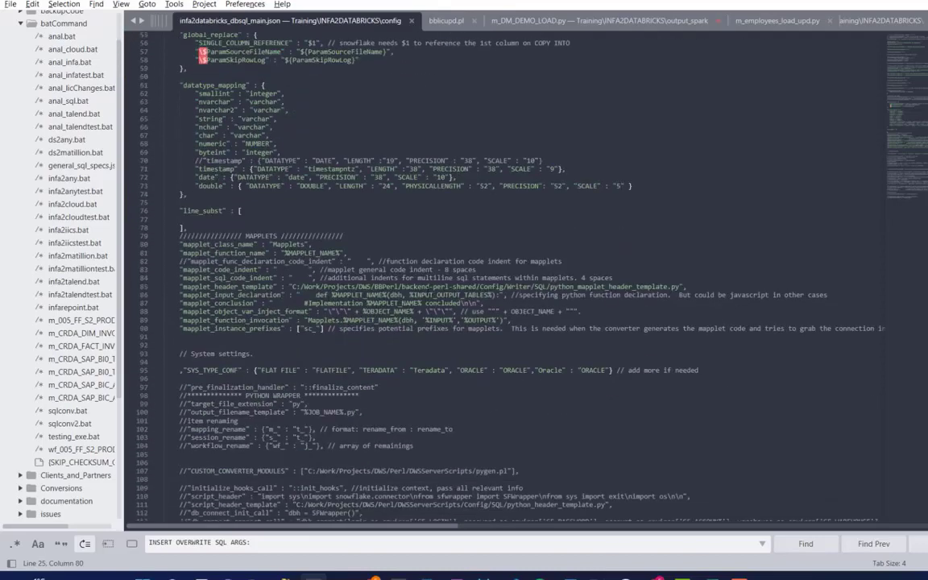
pyautogui.scroll(-3)
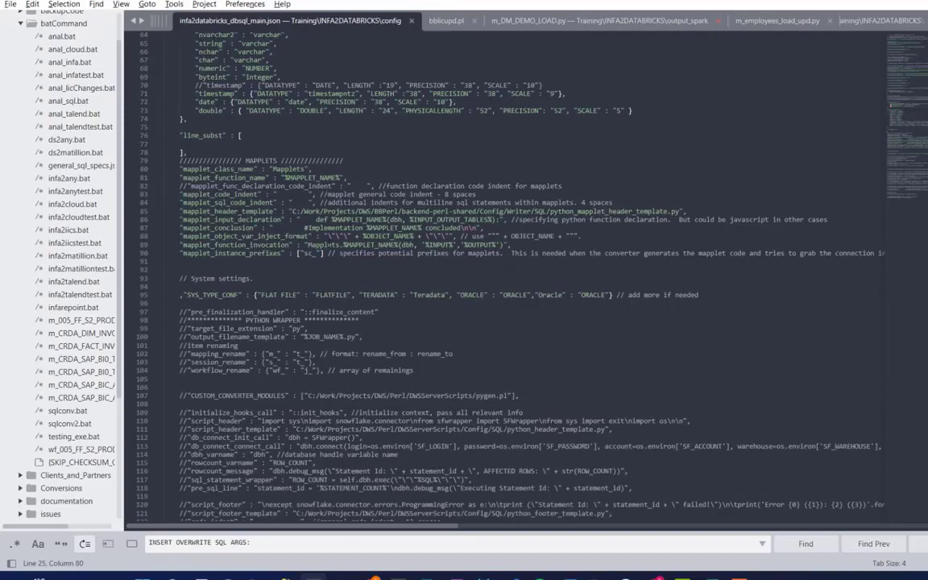
pyautogui.scroll(-3)
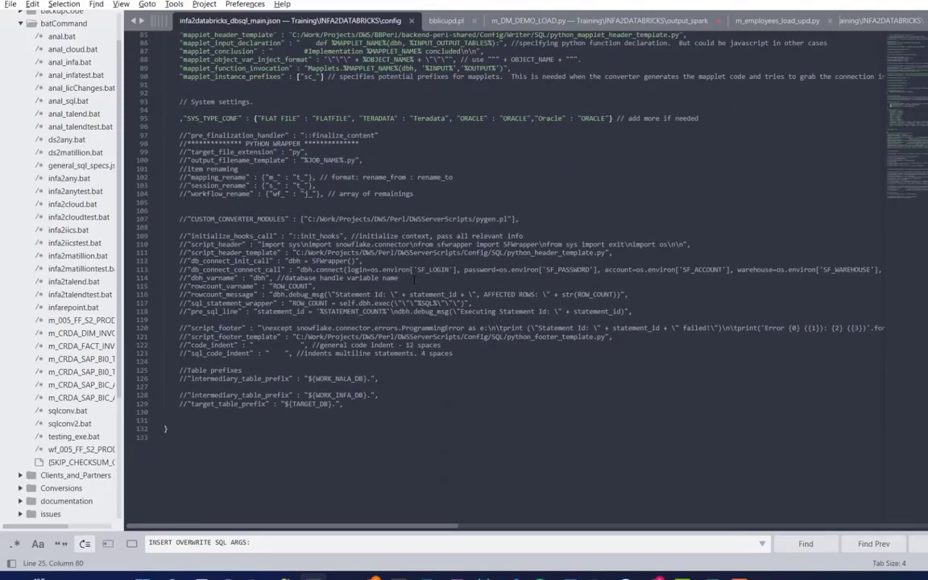